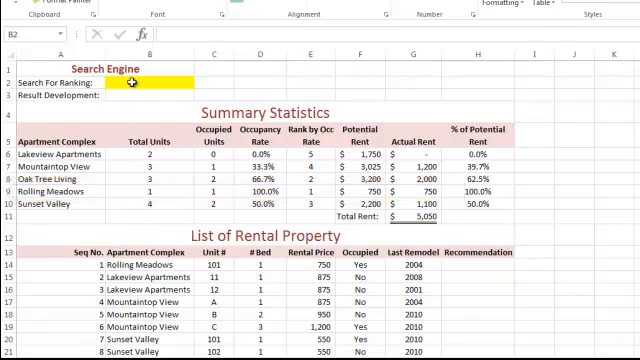
# Enter 4 in B2 as the ranking to search for.
pyautogui.write('4')
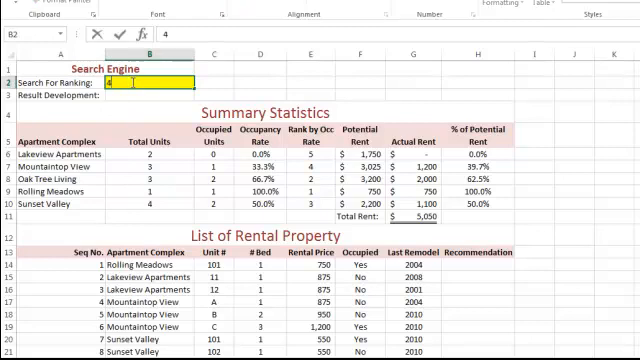
pyautogui.click(150, 95)
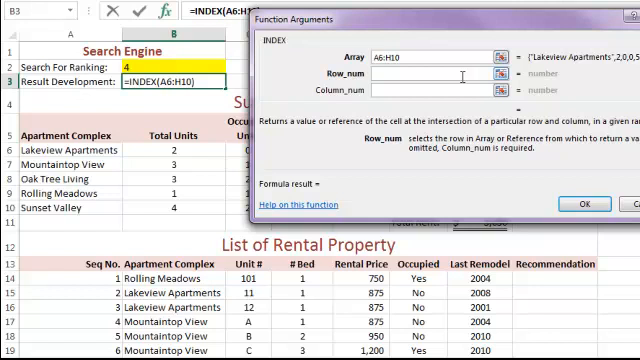
# Begin MATCH as the Row_num argument of INDEX over array A6:H10.
pyautogui.write('Match')
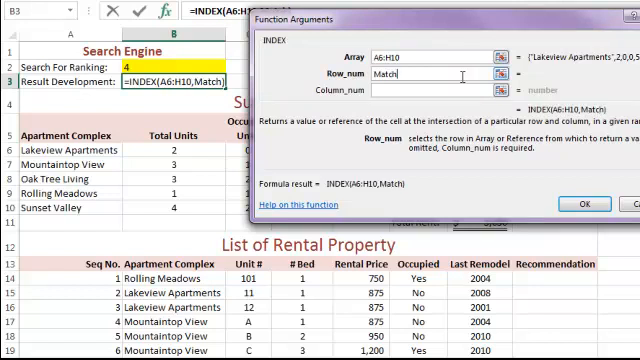
# Complete MATCH with lookup B2, array E6:E10 and match type 0.
pyautogui.write('(B2')
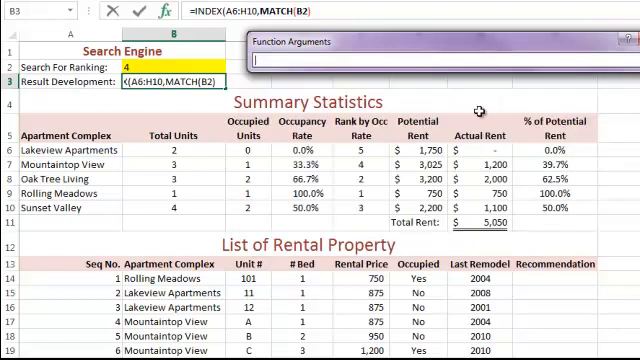
pyautogui.click(367, 148)
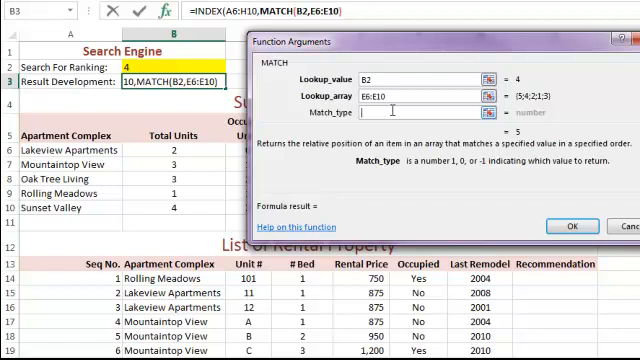
pyautogui.write('0')
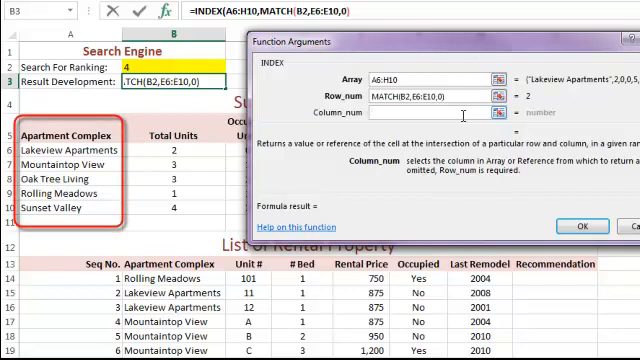
# Set Column_num to 1 and commit, so B3 shows Mountaintop View.
pyautogui.write('1)')
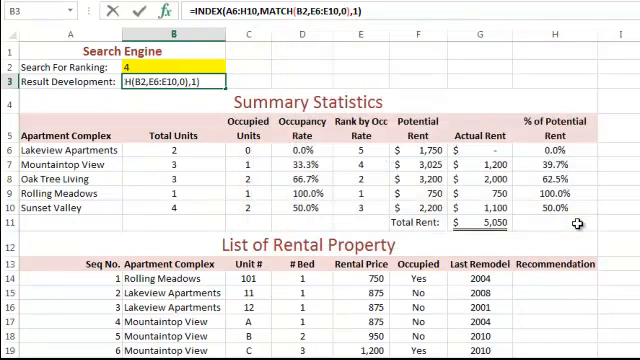
pyautogui.press('Enter')
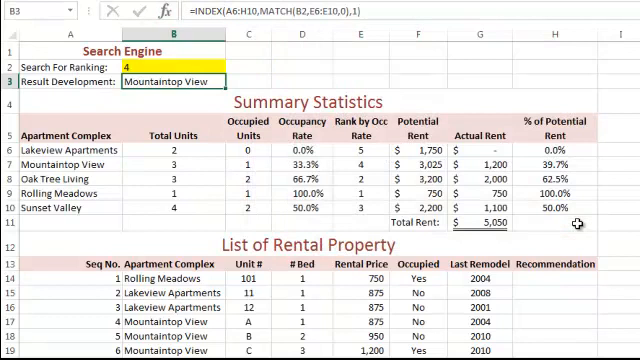